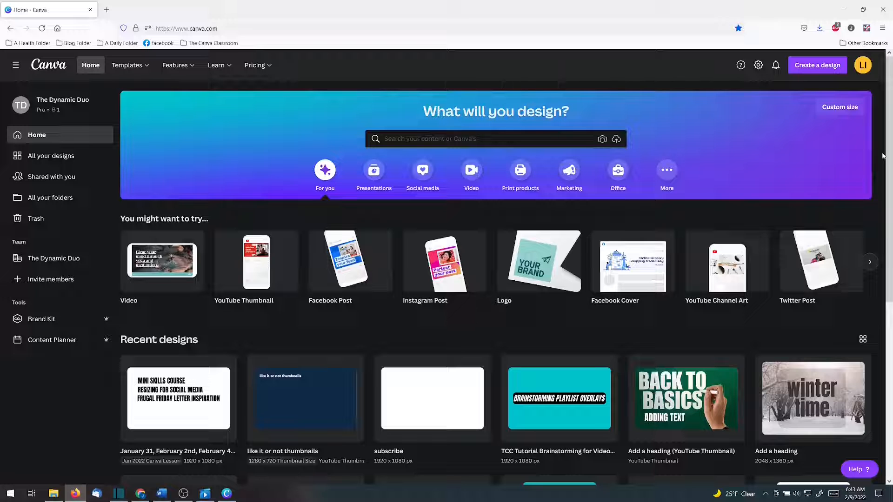
mouse_move(584, 69)
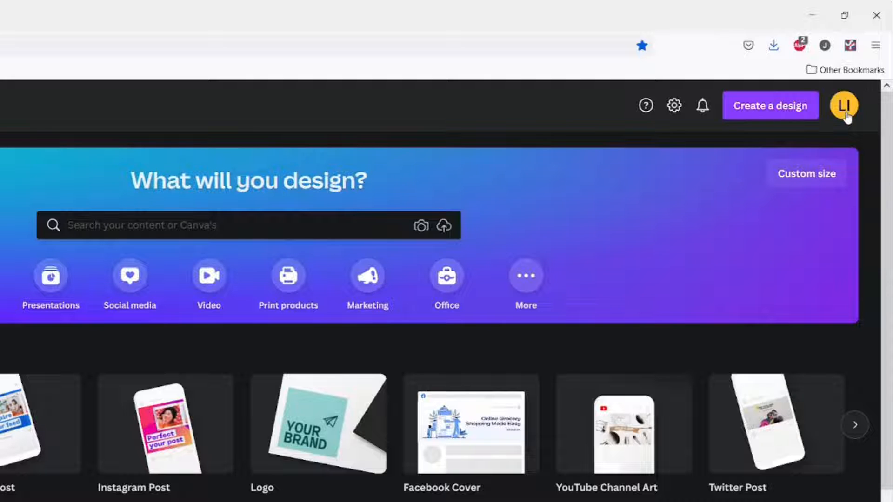
mouse_move(845, 106)
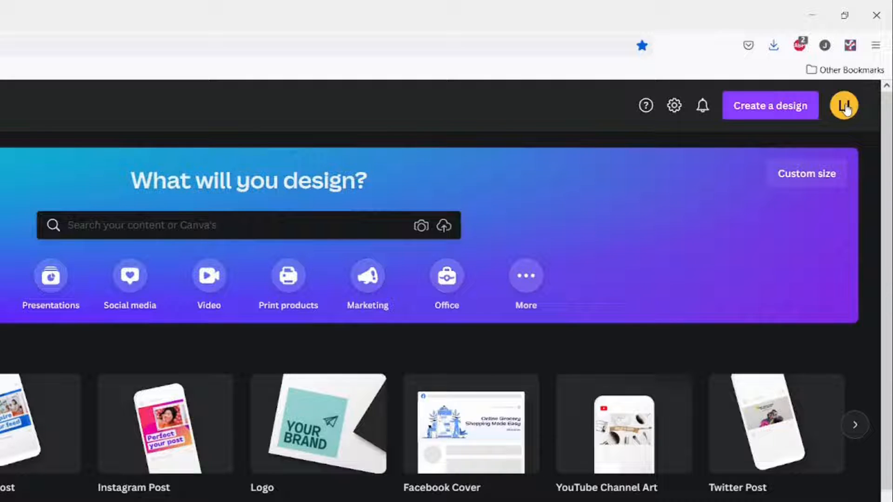
Step: Reach Account settings from the profile avatar menu
left_click(845, 105)
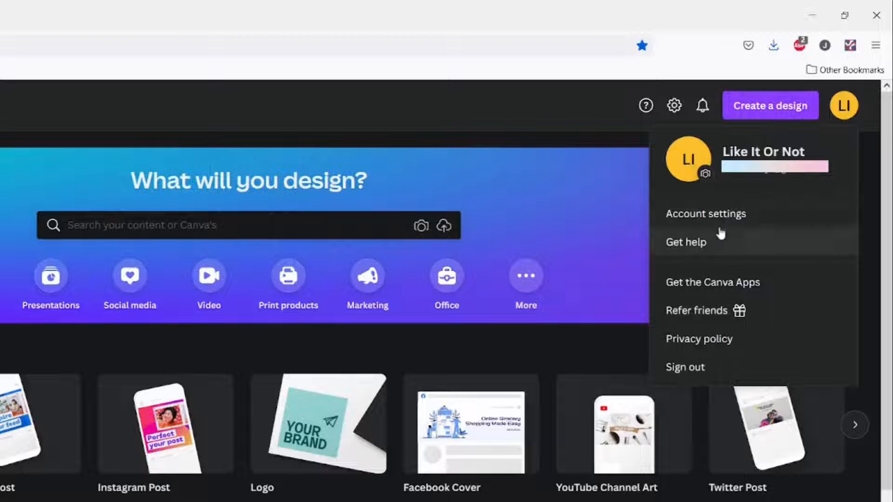
left_click(705, 213)
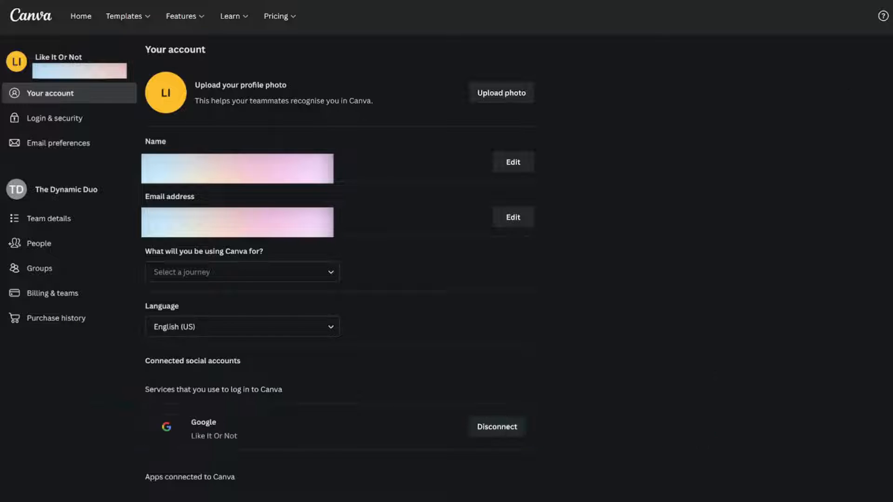
Step: Scroll to Theme and try the Sync with system option
scroll("down", 3)
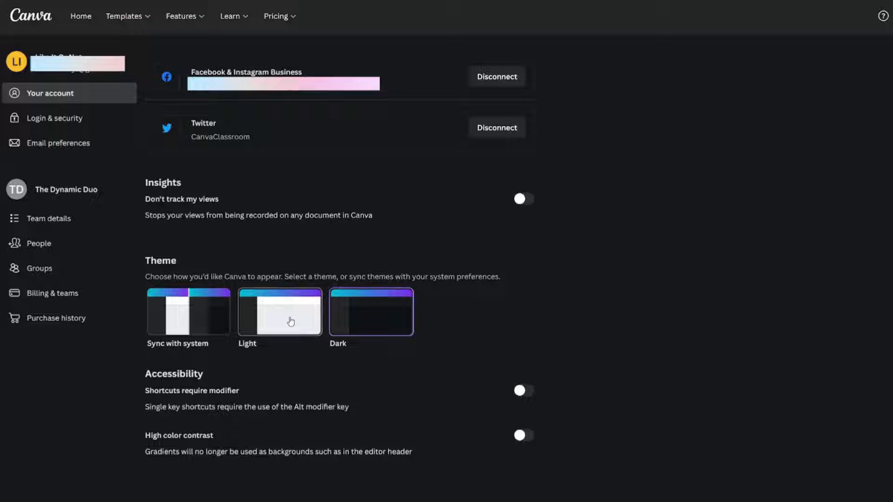
left_click(185, 318)
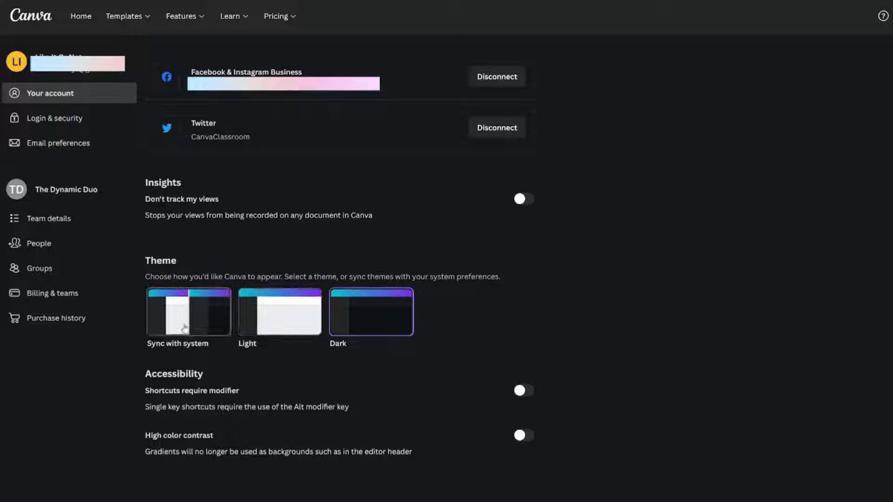
left_click(188, 318)
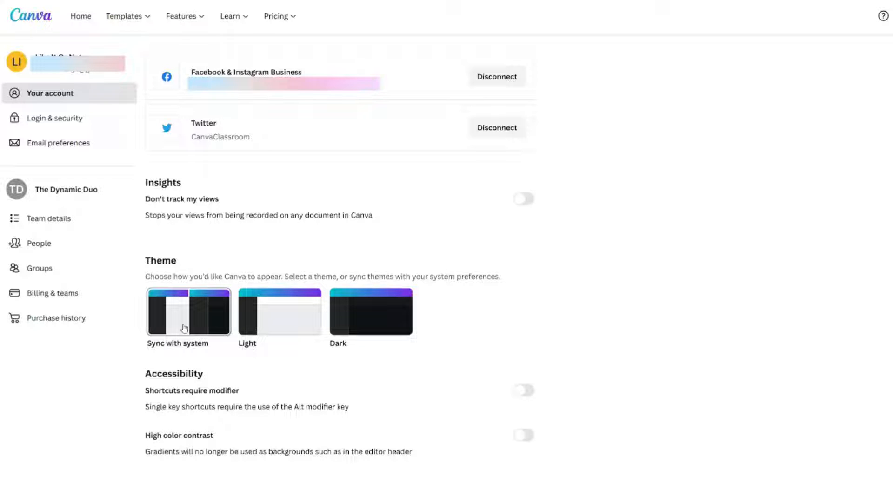
left_click(185, 314)
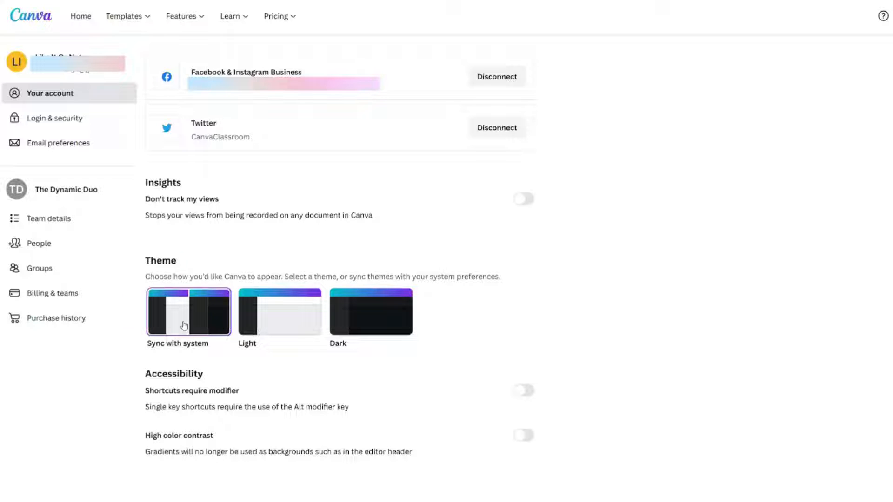
left_click(188, 314)
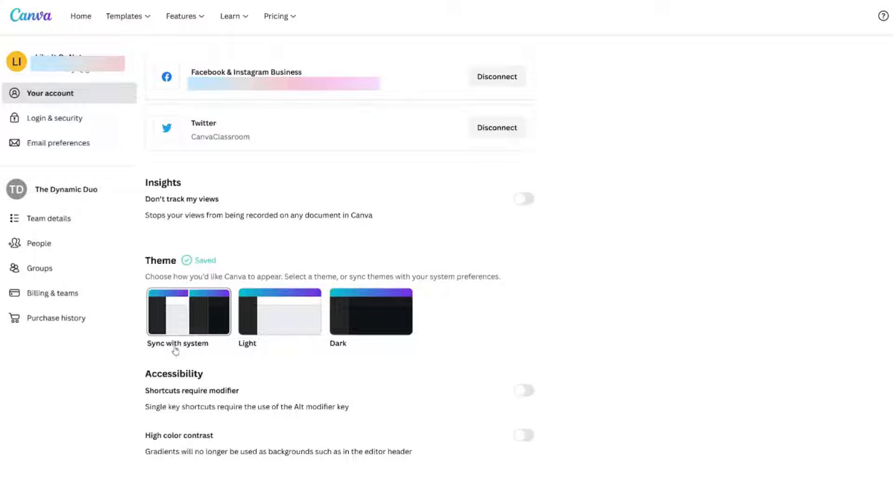
Step: Select the Light theme card so the interface switches to light
left_click(280, 312)
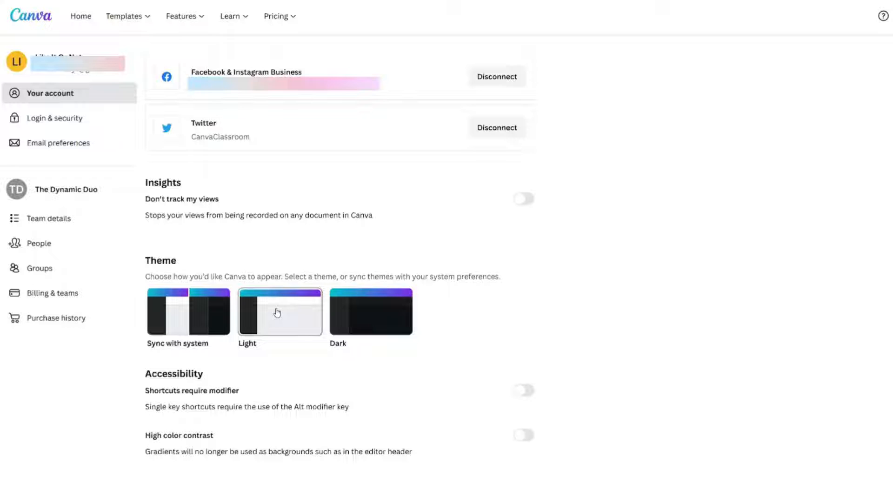
left_click(371, 312)
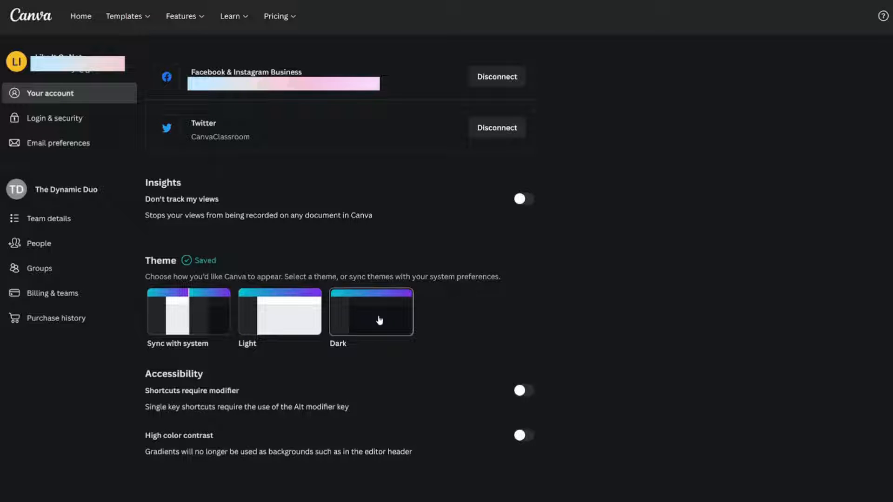
left_click(279, 313)
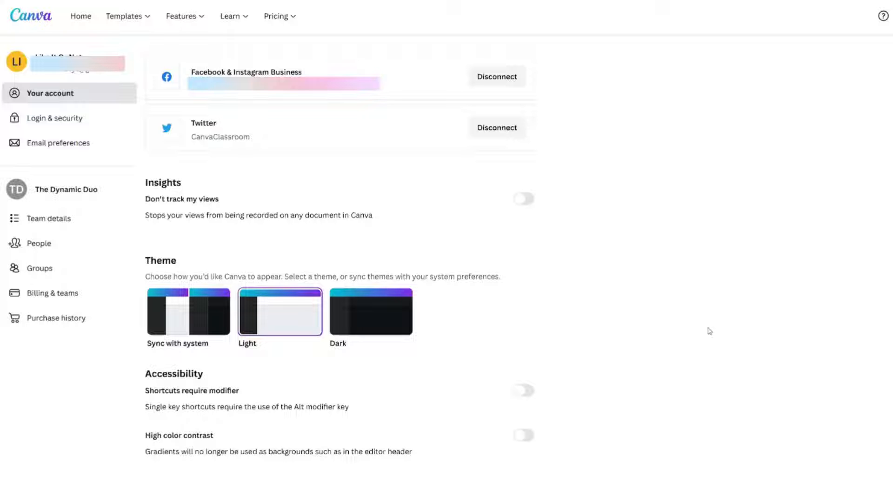
mouse_move(703, 341)
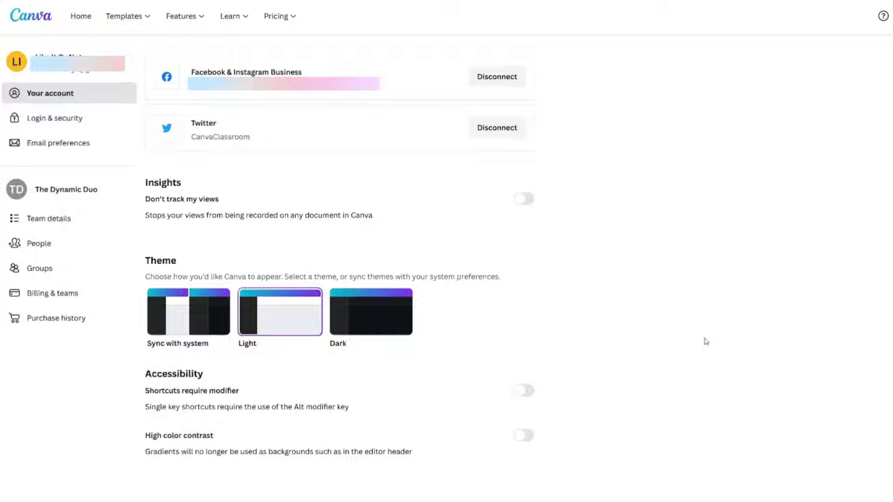
mouse_move(157, 447)
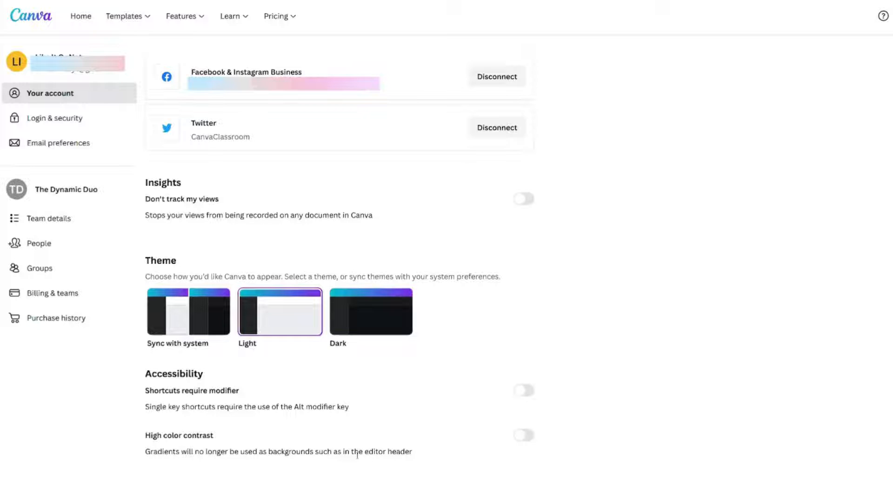
mouse_move(528, 431)
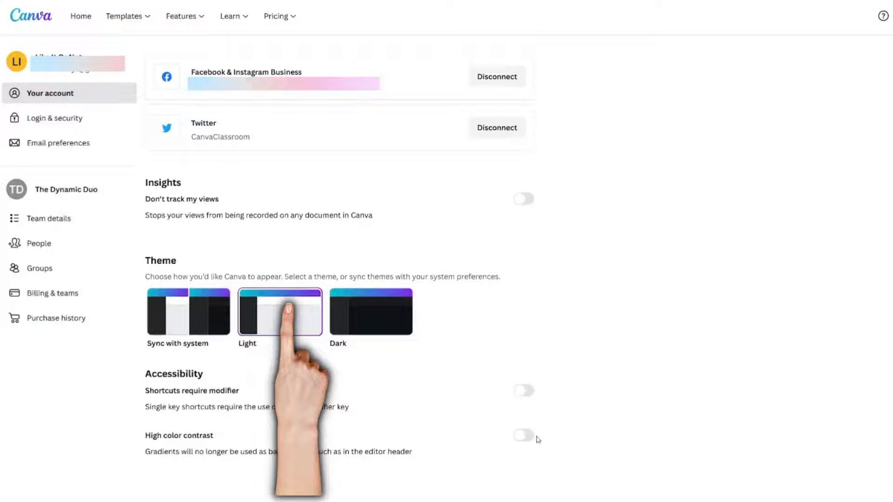
Step: Toggle High color contrast under Accessibility on and back off
left_click(525, 435)
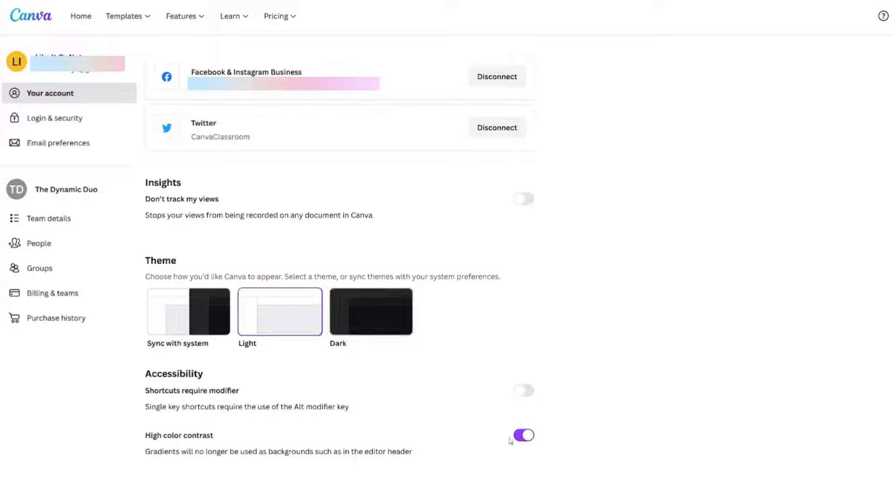
left_click(524, 435)
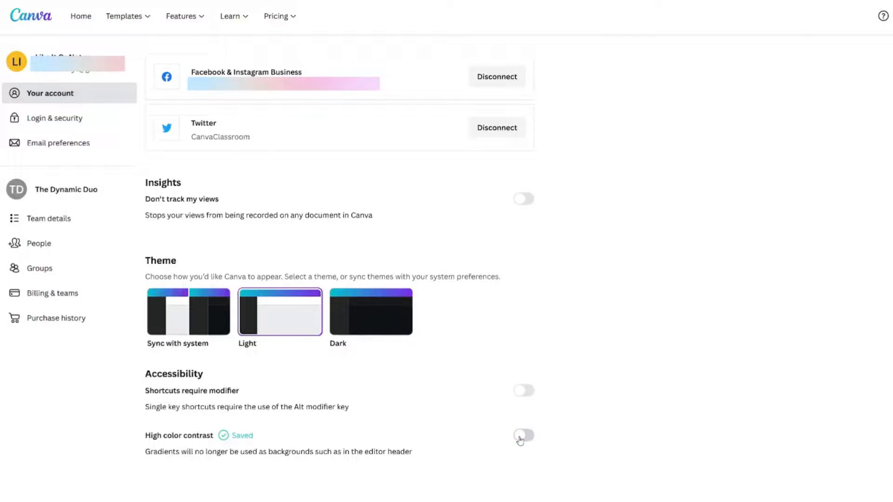
left_click(524, 435)
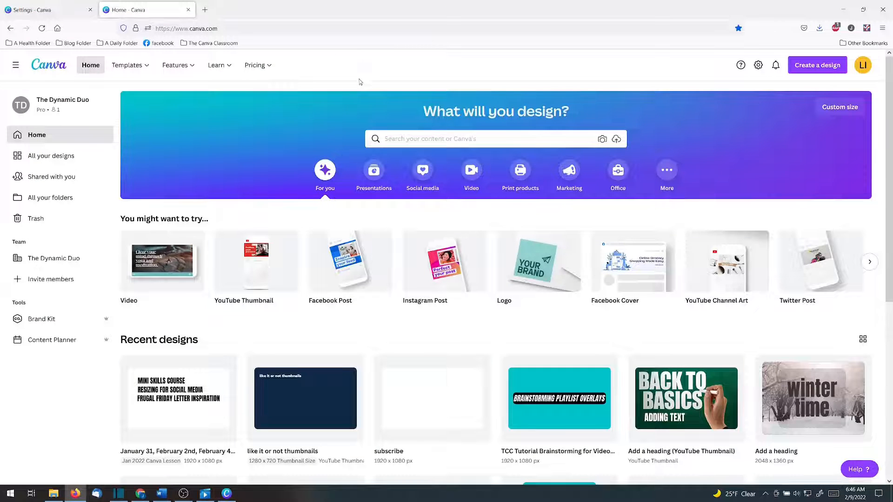
mouse_move(297, 137)
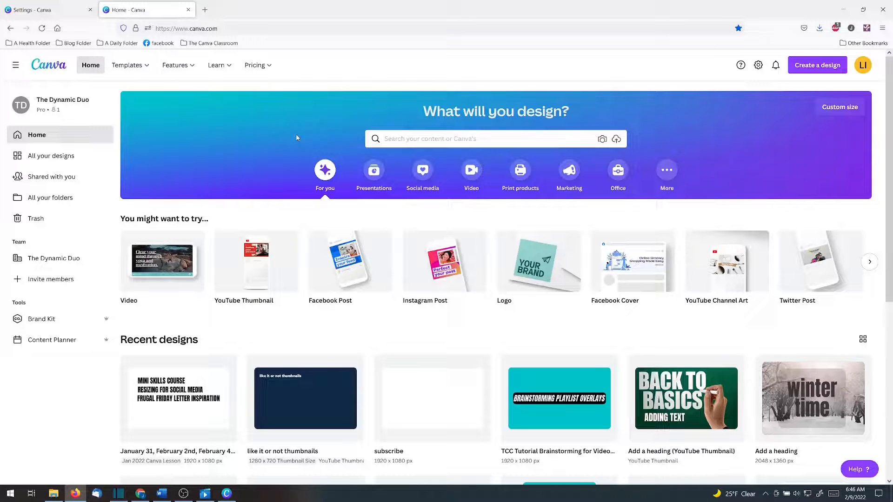
mouse_move(415, 389)
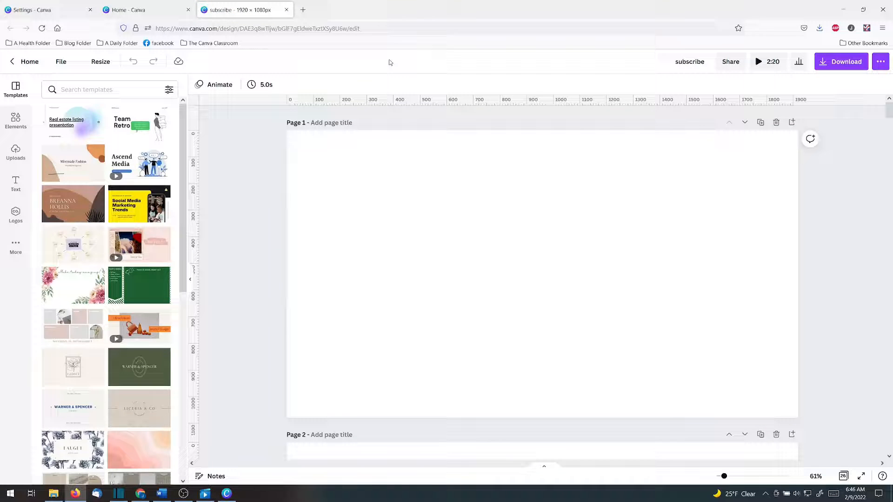
mouse_move(134, 4)
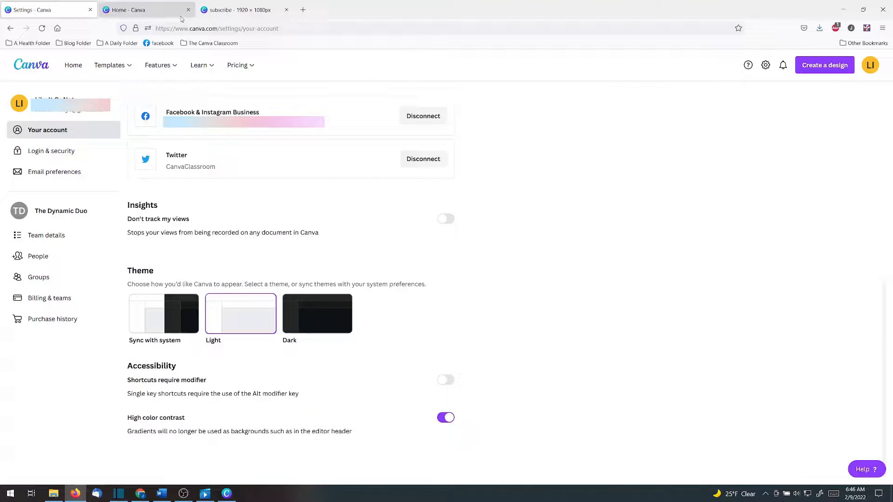
Step: Choose the Dark theme card, then return to the subscribe design's editor
left_click(311, 314)
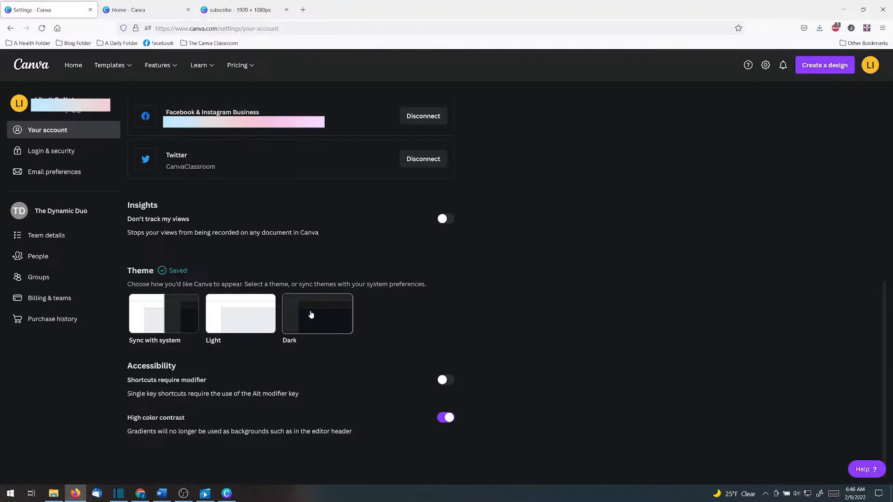
left_click(239, 9)
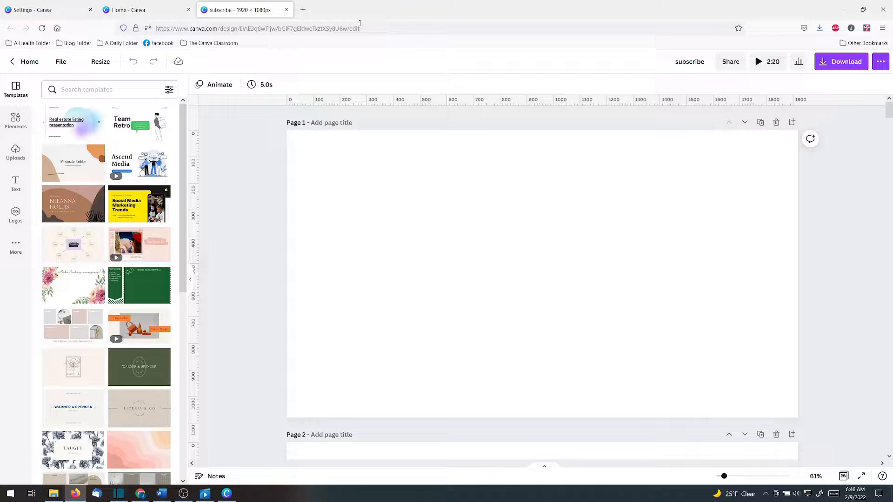